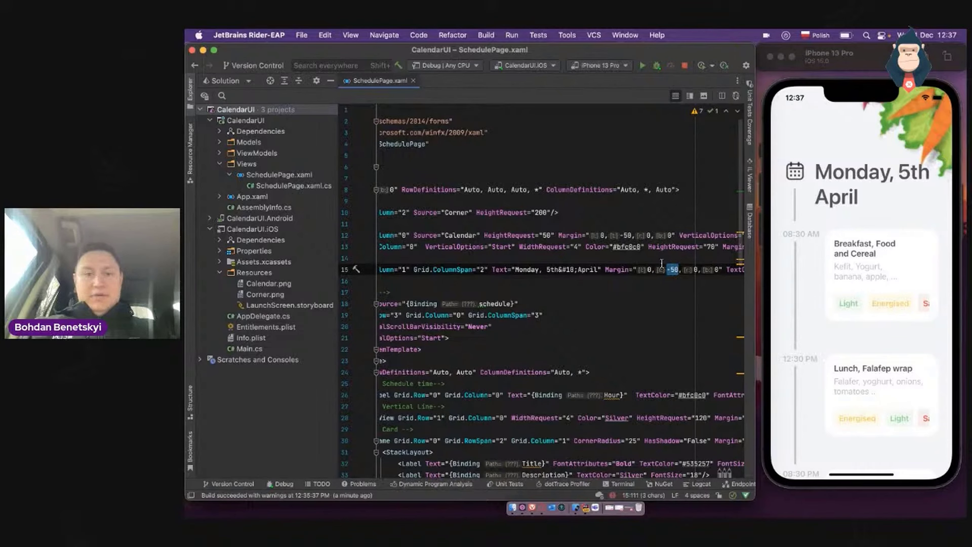
Scroll SchedulePage.xaml down to the commented-out Features ScrollView and its BindableLayout template
scroll("down", 3)
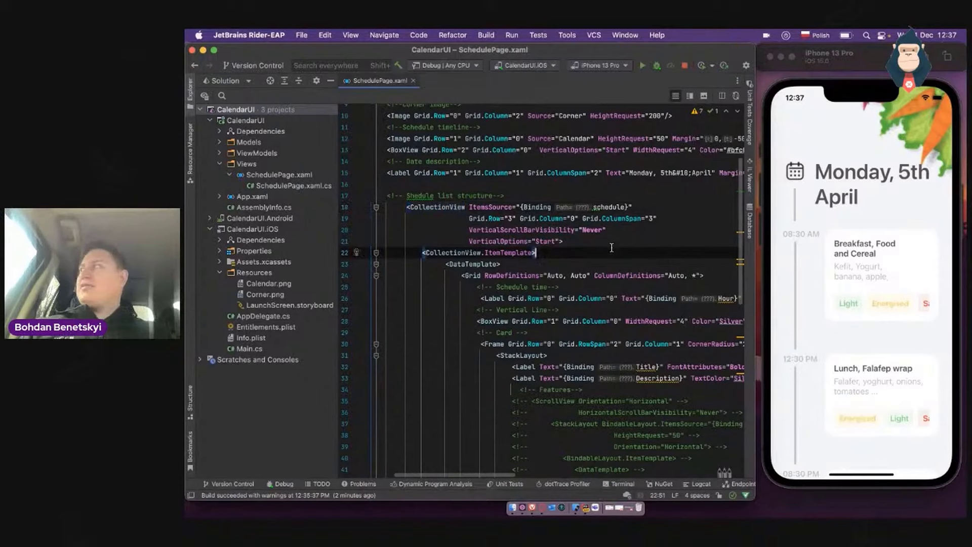
scroll("down", 3)
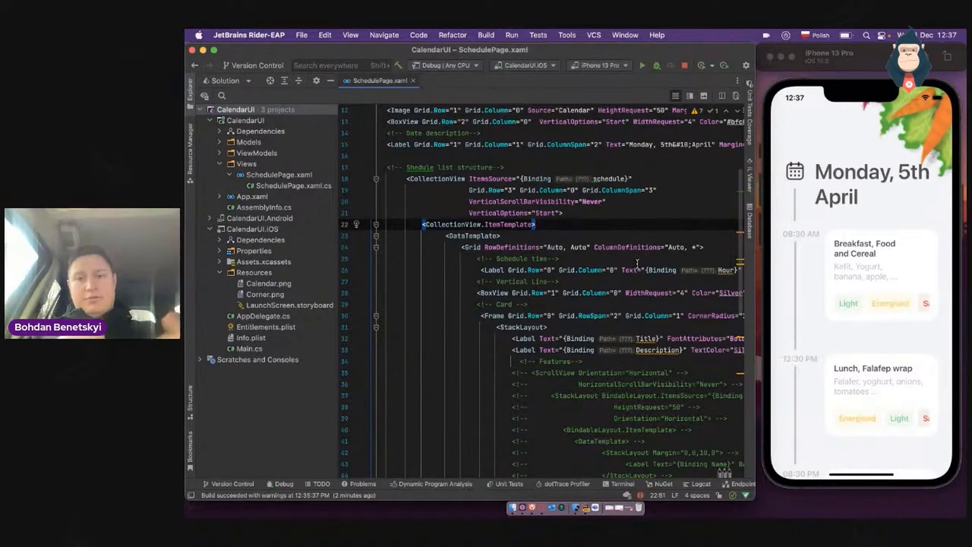
scroll("down", 3)
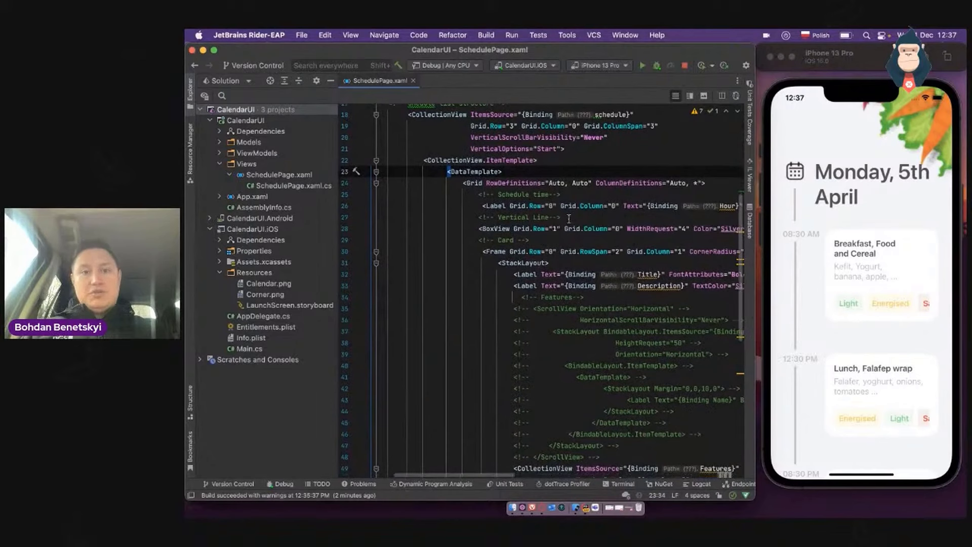
scroll("down", 3)
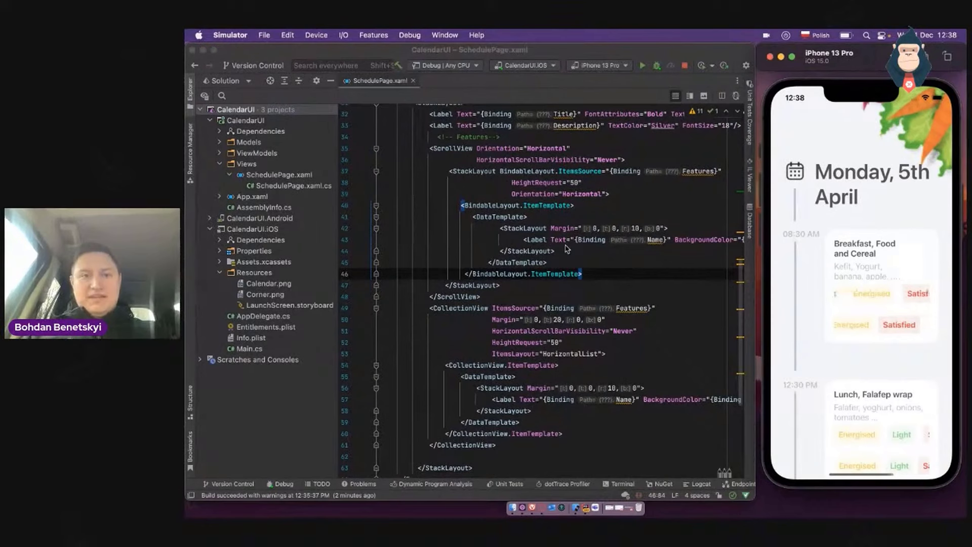
Select code inside the Features label template in SchedulePage.xaml for editing
double_click(472, 172)
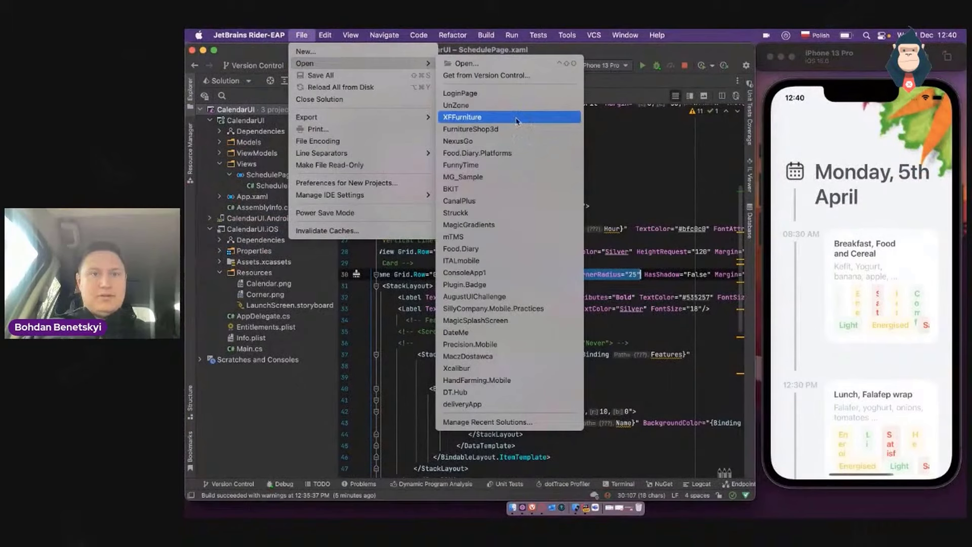
Choose XFFurniture from the recent solutions list
left_click(461, 117)
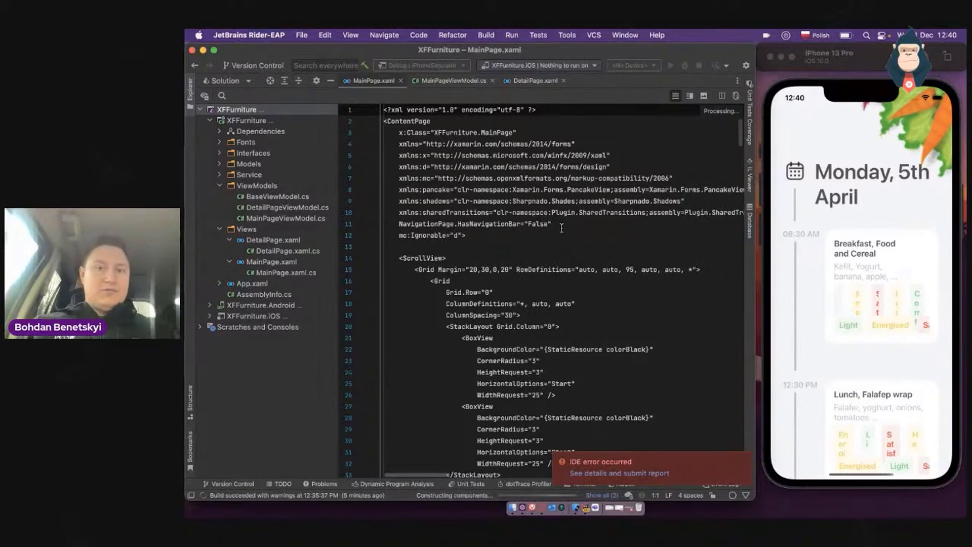
Build and run XFFurniture on the iPhone 13 Pro simulator, then scroll to the ItemTemplate Grid
scroll("down", 3)
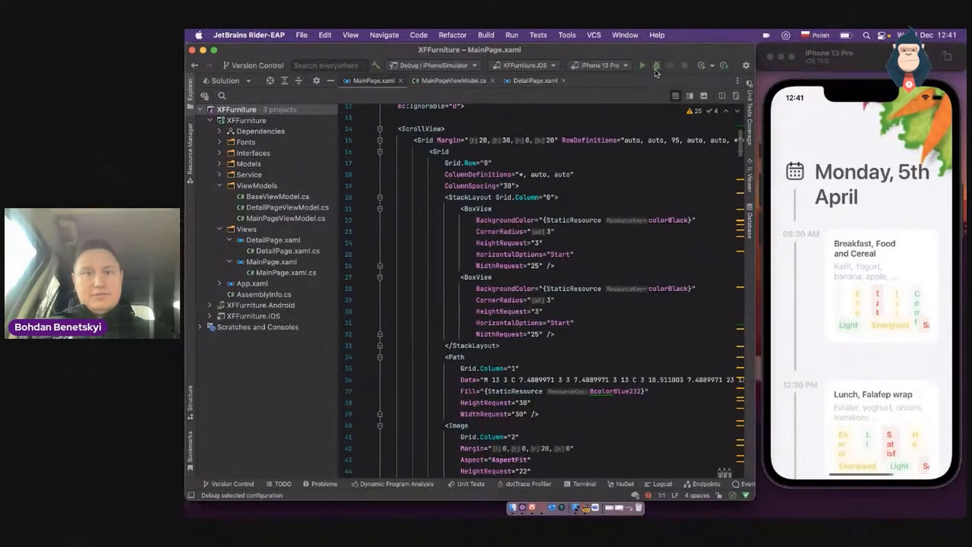
left_click(643, 65)
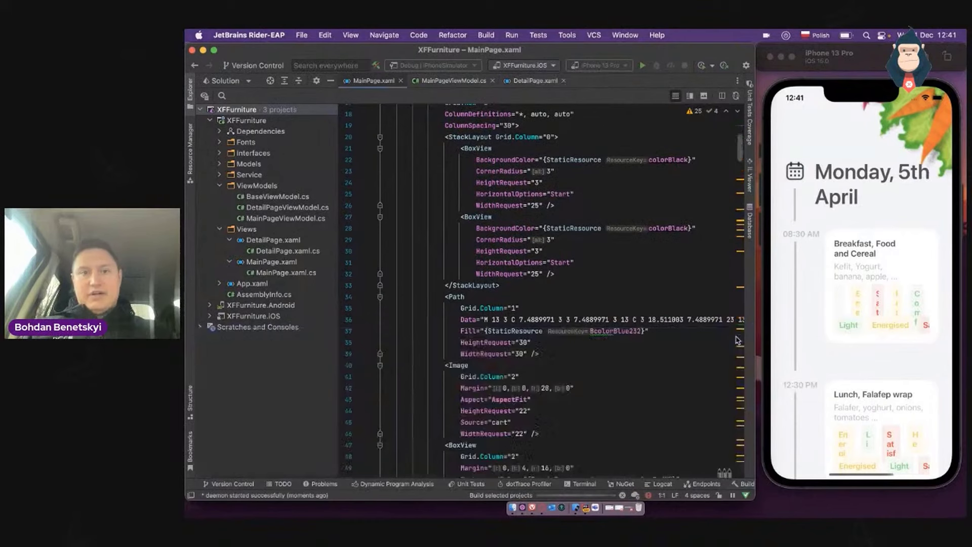
scroll("up", 3)
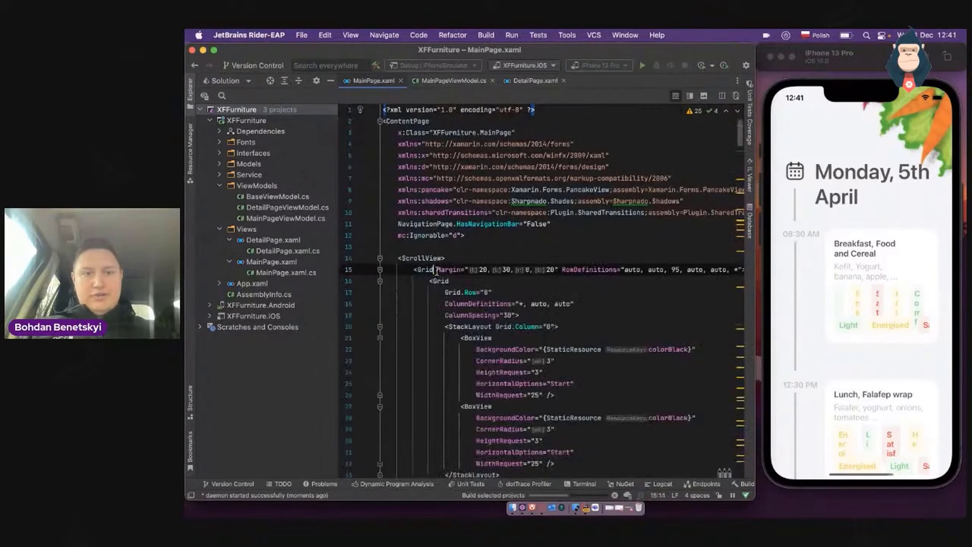
left_click(643, 65)
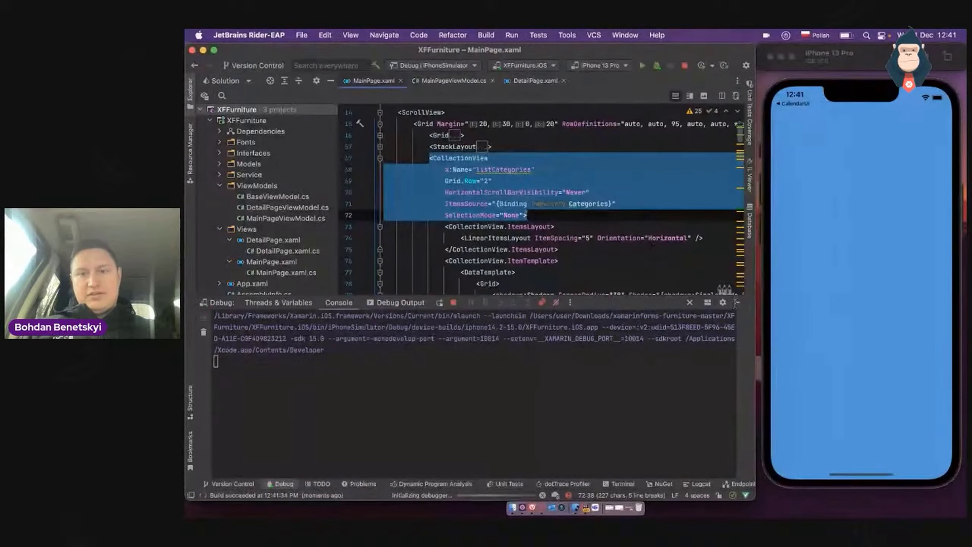
scroll("down", 3)
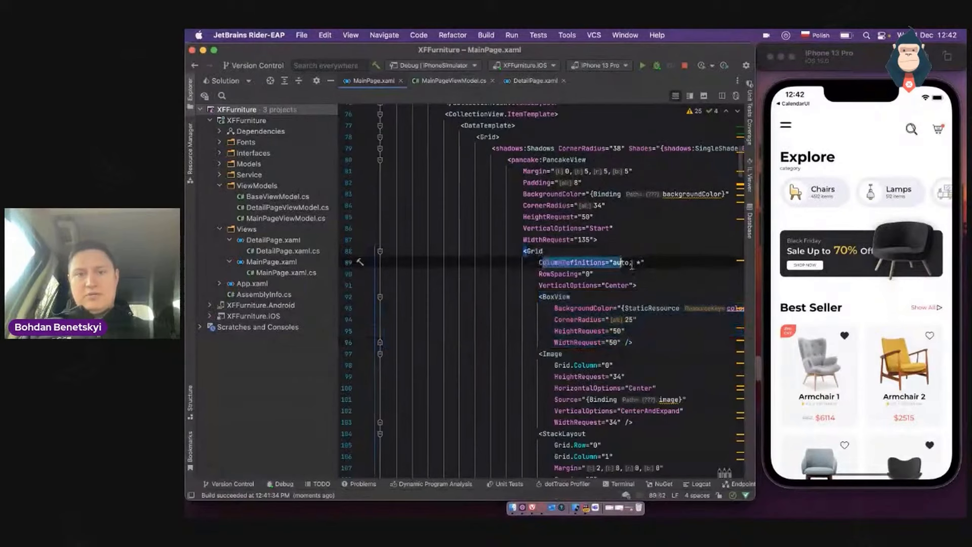
Show the card's Shades attribute on line 79 and select Chairs in the simulator
left_click(583, 301)
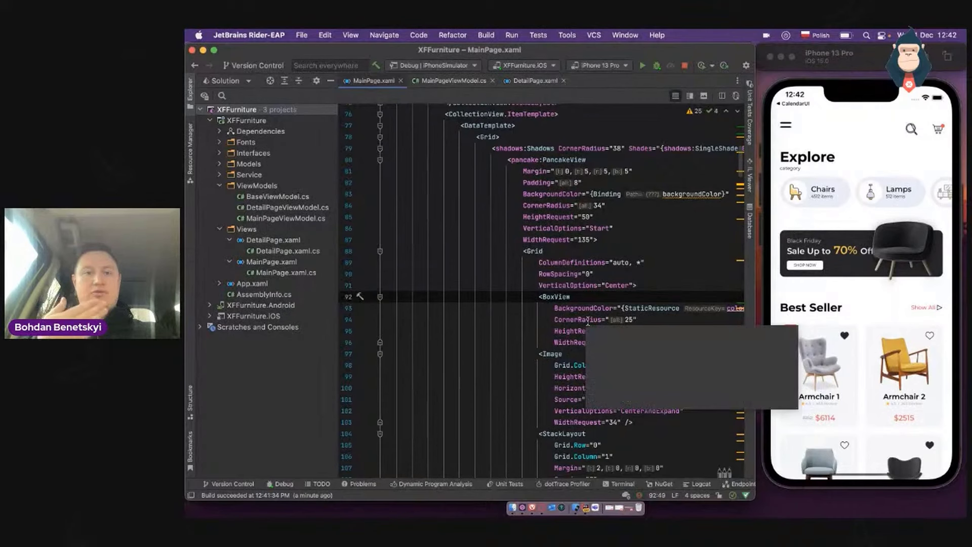
left_click(814, 191)
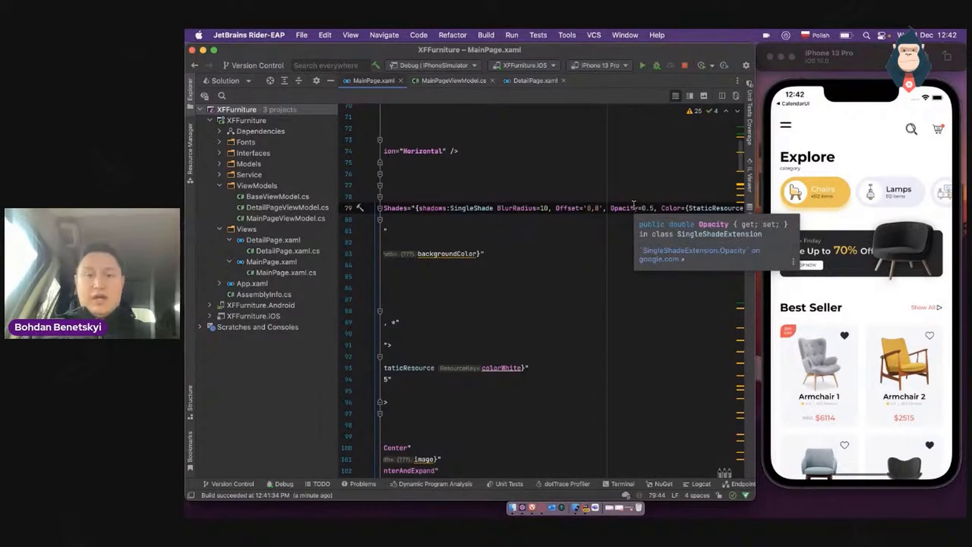
Select Lamps in the simulator and scroll to the unselected-state shadow DataTrigger
left_click(890, 192)
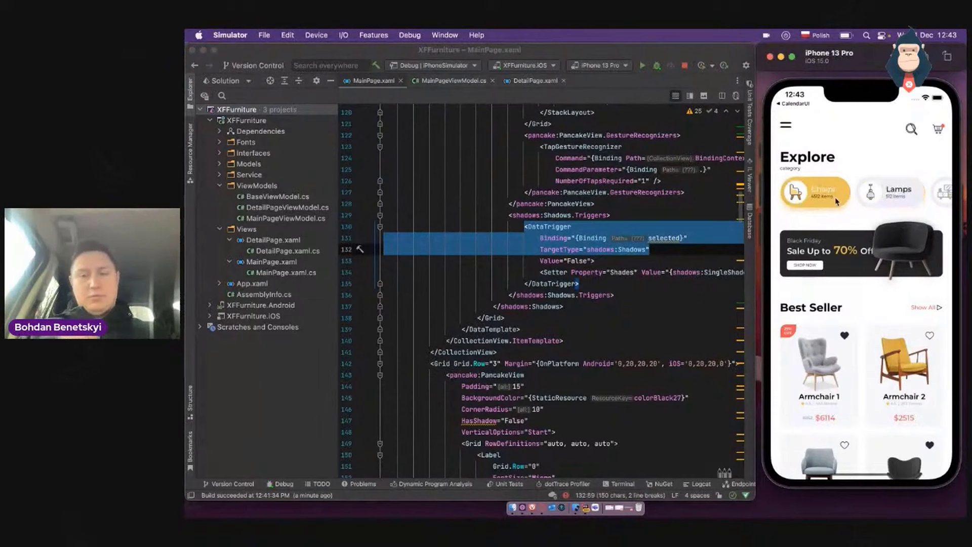
mouse_move(669, 257)
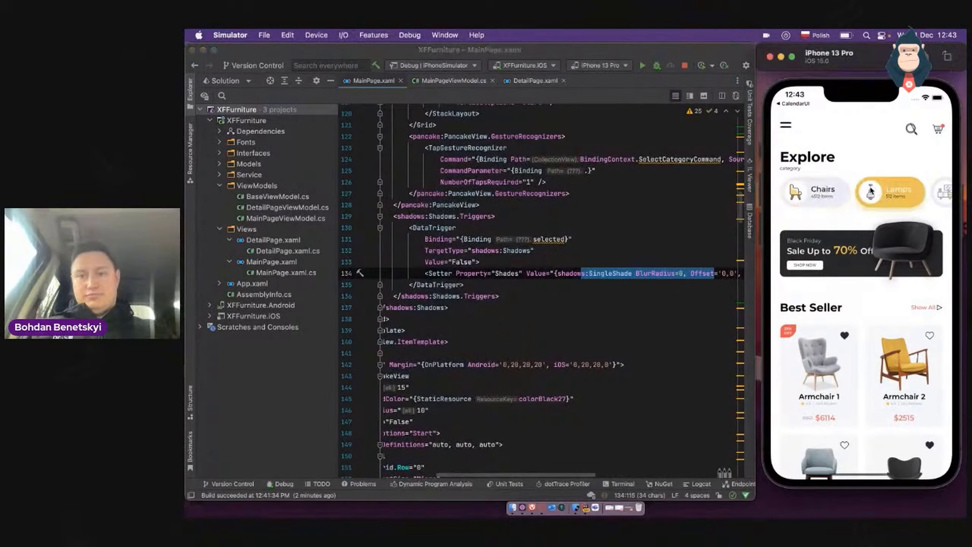
scroll("down", 3)
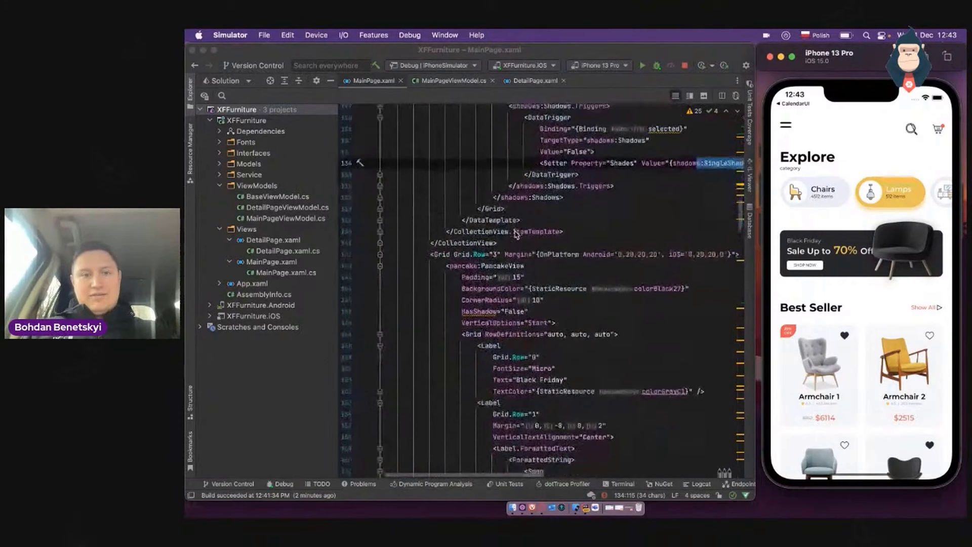
Scroll MainPage.xaml past the sale banner spans to the Best Seller Label, Polygon and CollectionView
scroll("down", 3)
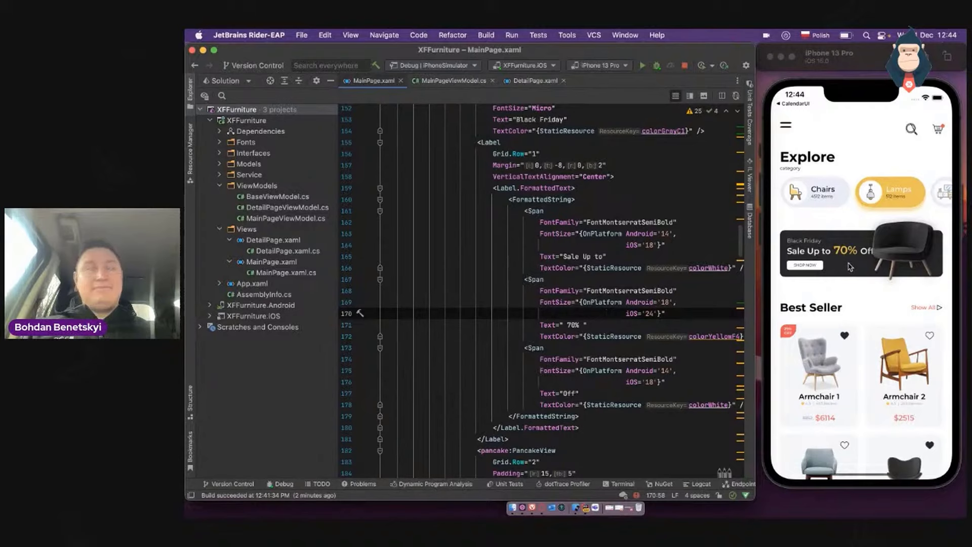
mouse_move(919, 287)
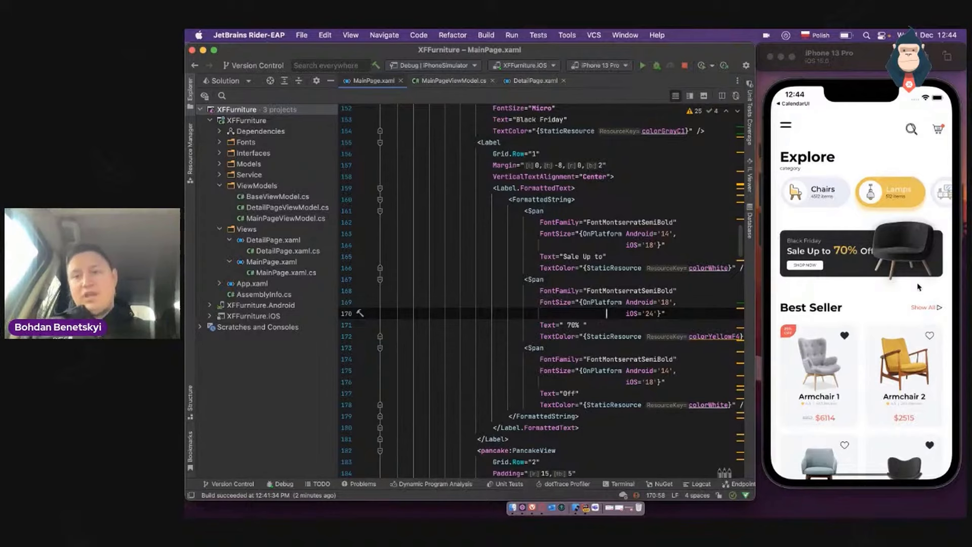
mouse_move(890, 248)
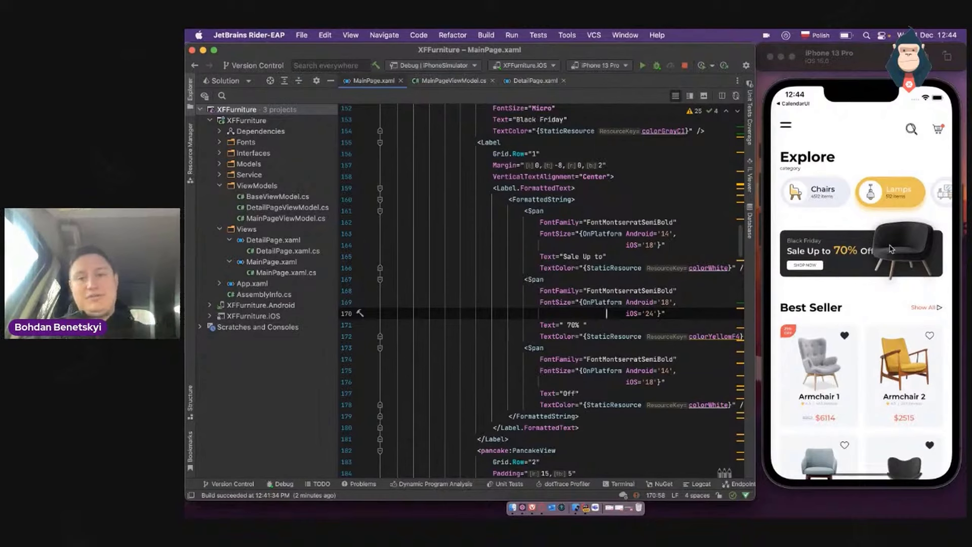
scroll("down", 3)
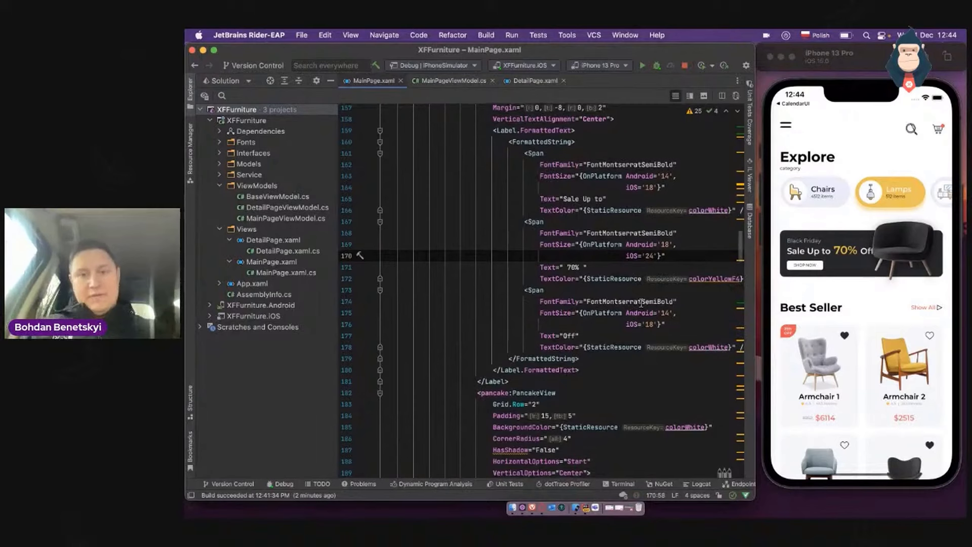
scroll("down", 3)
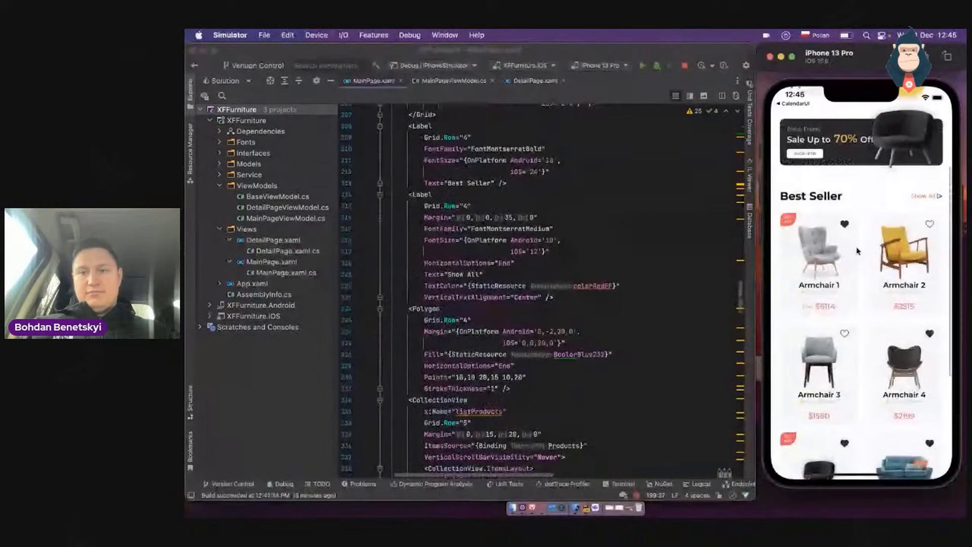
Open Armchair 1's details, close them, and browse the Best Seller grid
left_click(818, 256)
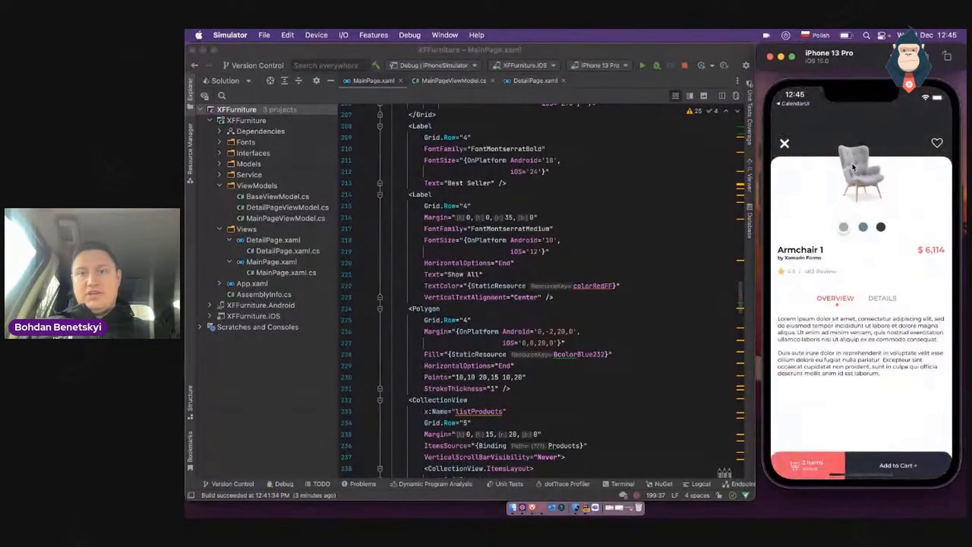
left_click(785, 143)
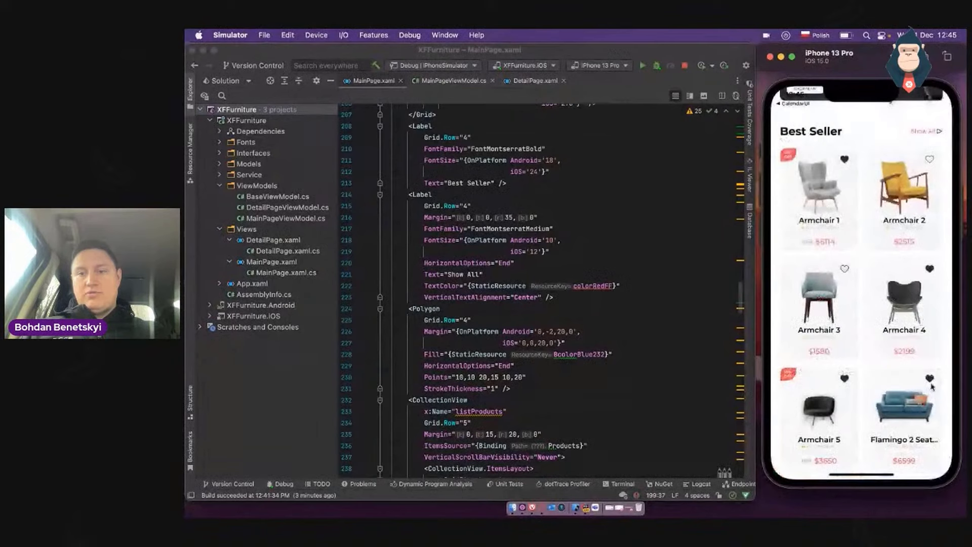
left_click(903, 403)
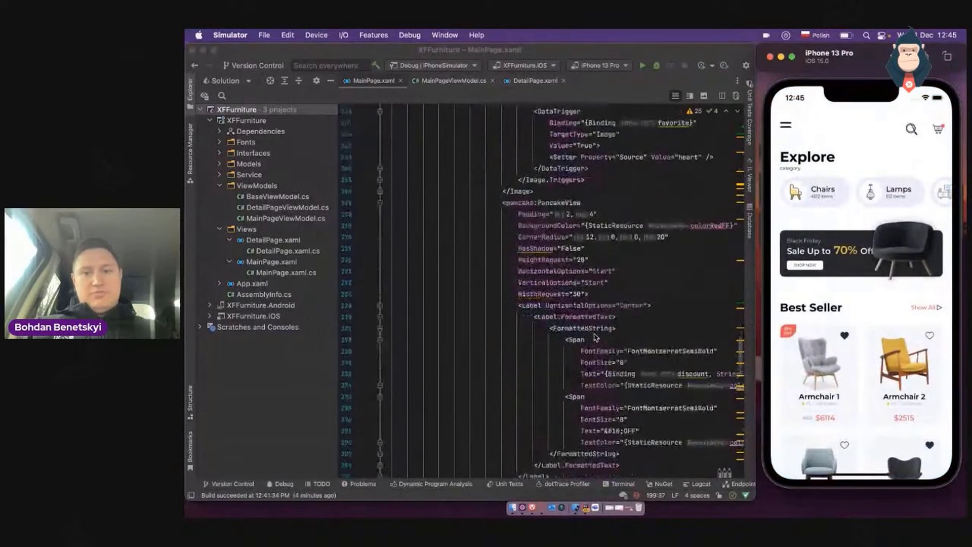
Go to ExecuteNavigateToDetailPageCommand in MainPageViewModel.cs, which sets the transition group by product.Id
scroll("up", 3)
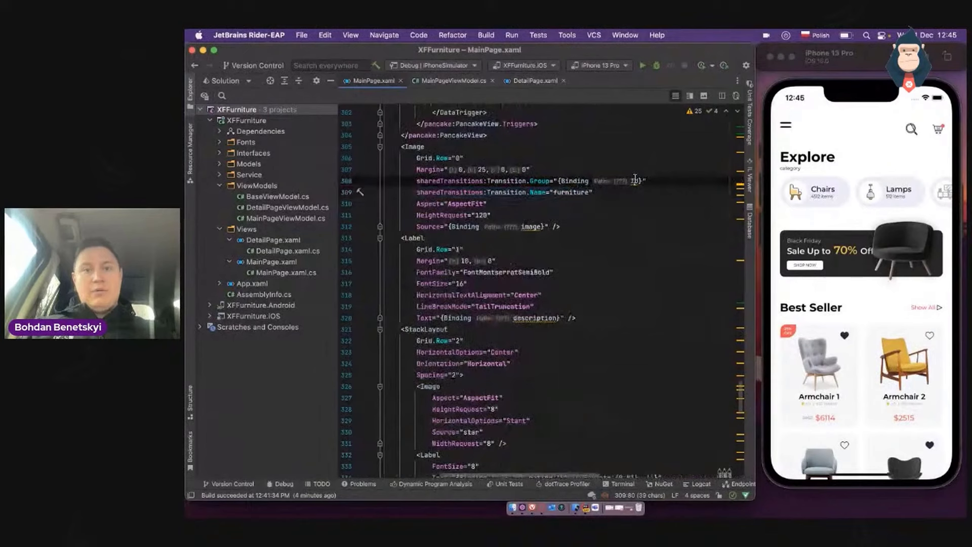
left_click(904, 363)
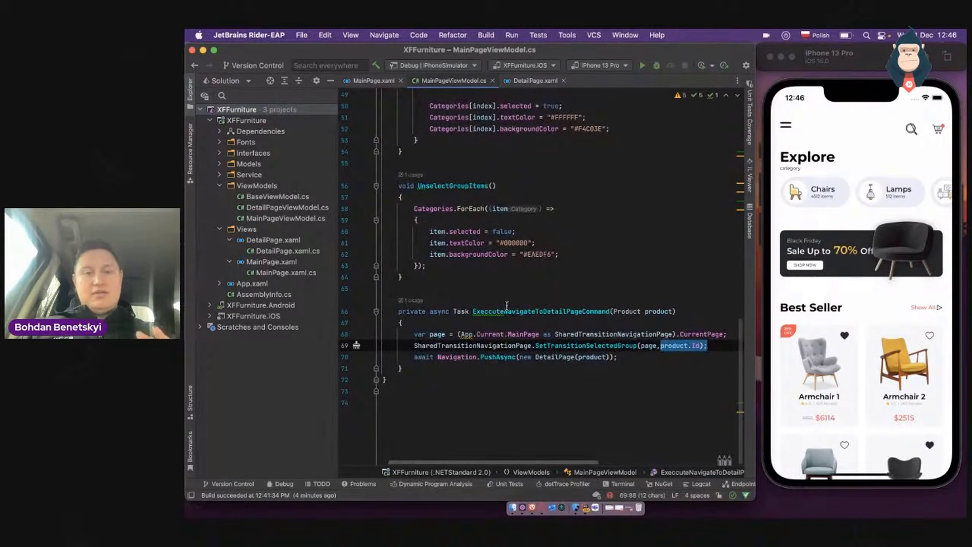
Show DetailPage.xaml in the editor and open a product's detail page in the simulator
left_click(531, 80)
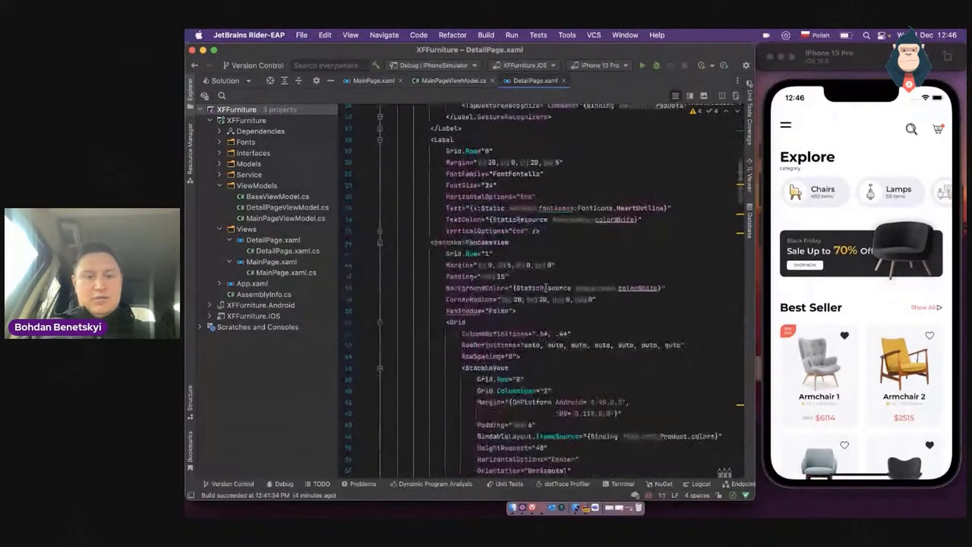
left_click(905, 362)
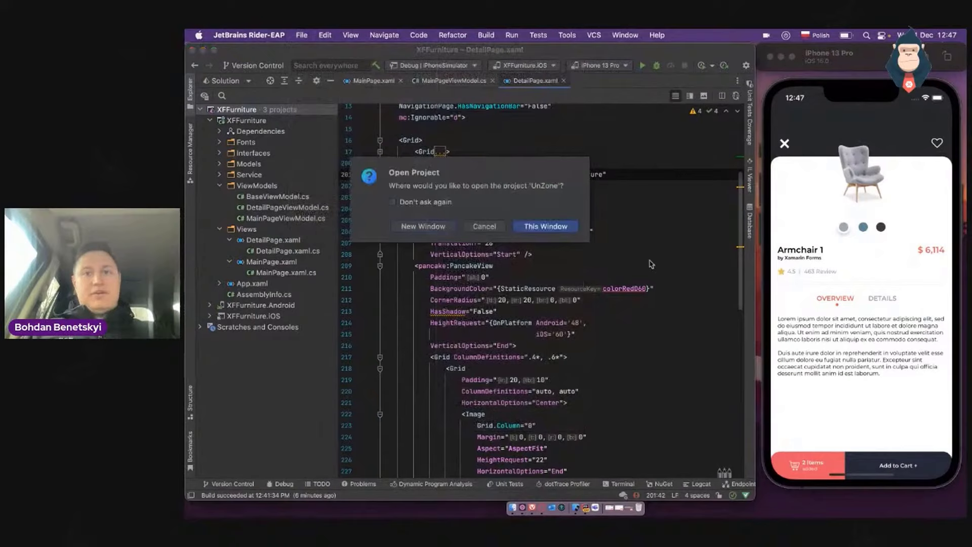
Open UnZone in the current window and scroll through the close-button animation code in MainPage.xaml.cs
left_click(544, 226)
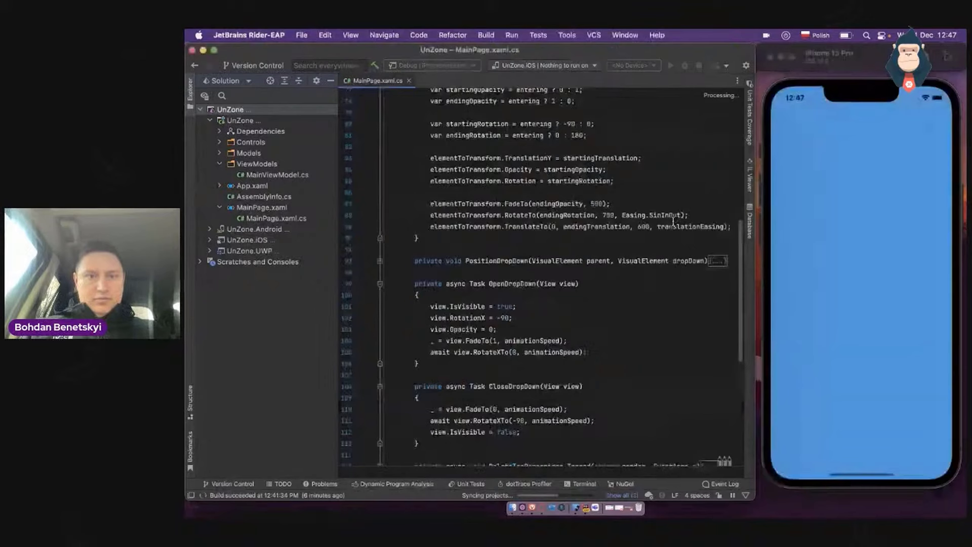
scroll("up", 3)
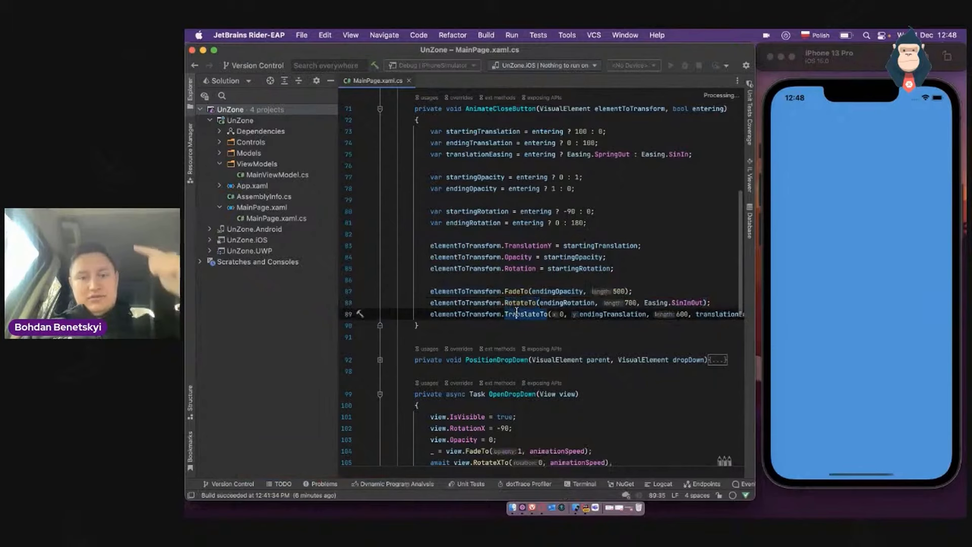
scroll("down", 3)
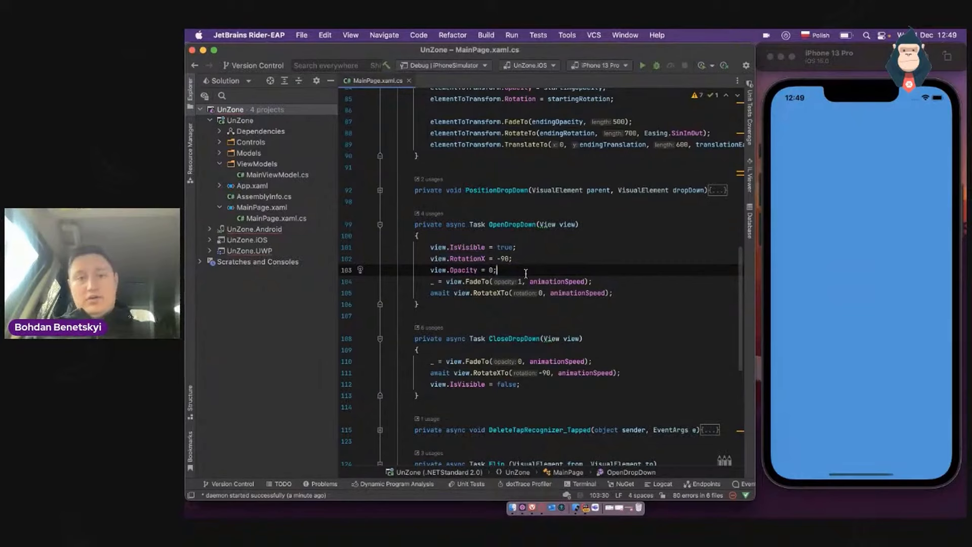
scroll("down", 3)
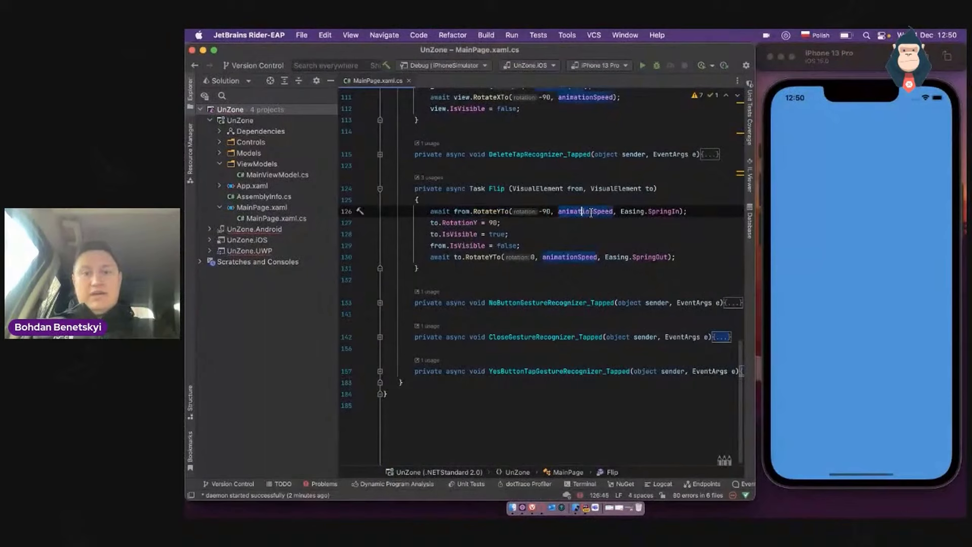
Scroll through the Flip animation method before switching to the Plant mall design
scroll("up", 3)
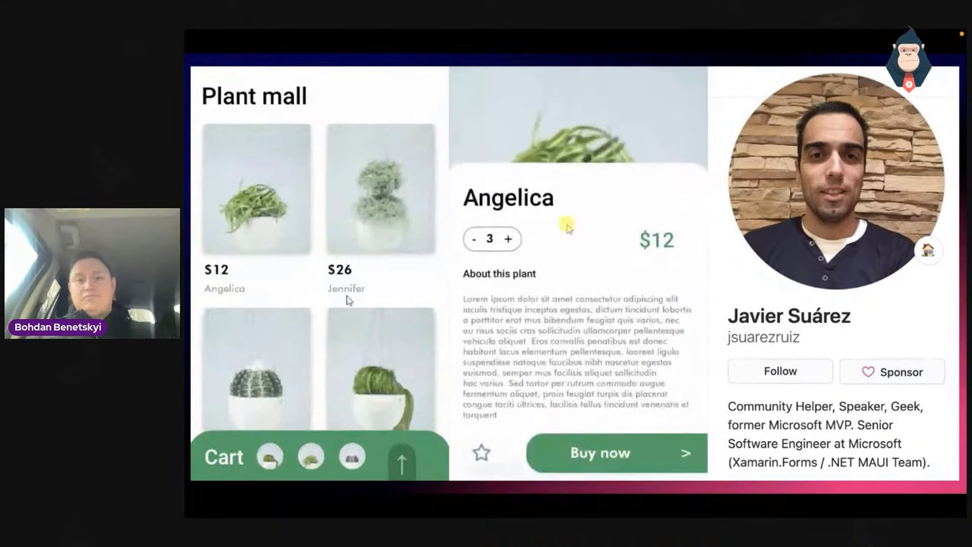
Advance the slideshow to the next author's showcase and bring up Rider's recent solutions list
left_click(223, 457)
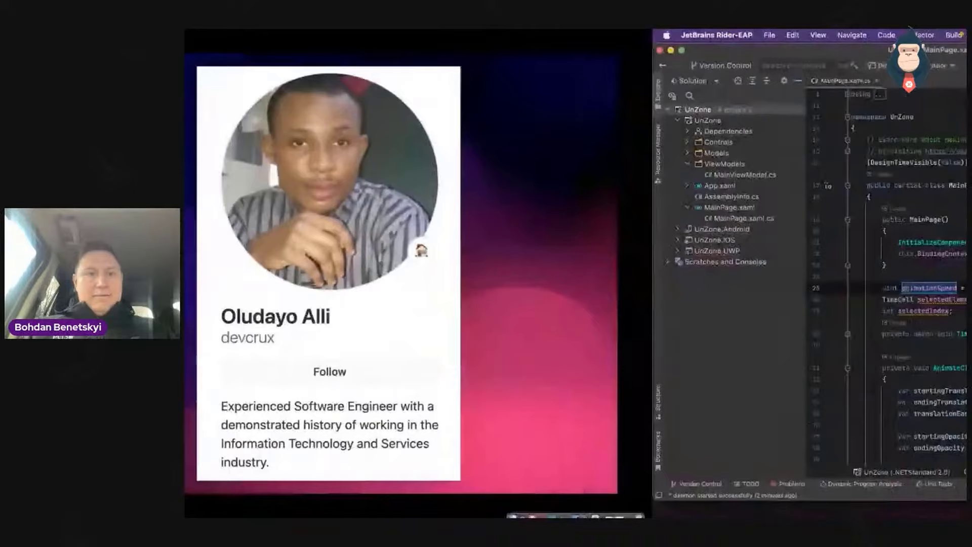
left_click(301, 35)
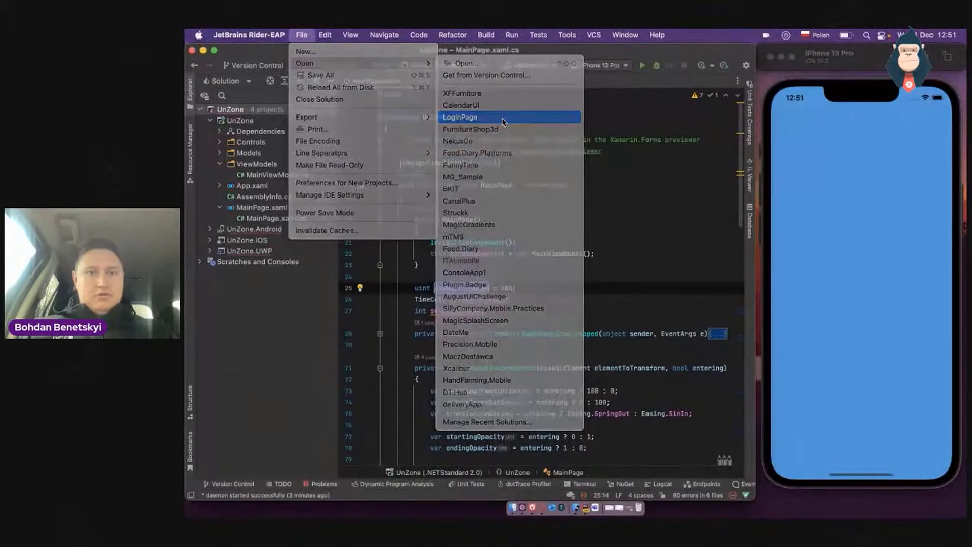
Open the LoginPage solution from Rider's recent solutions list
left_click(460, 116)
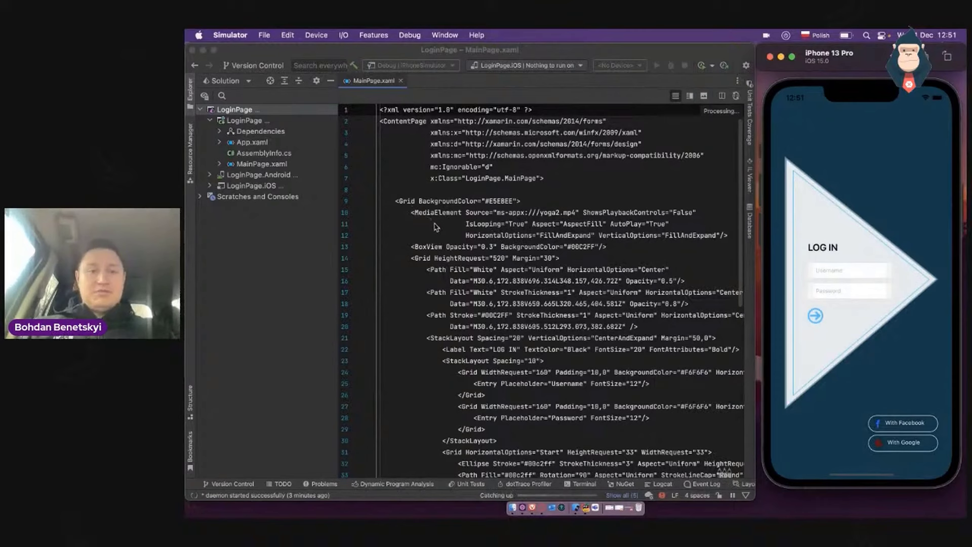
double_click(434, 213)
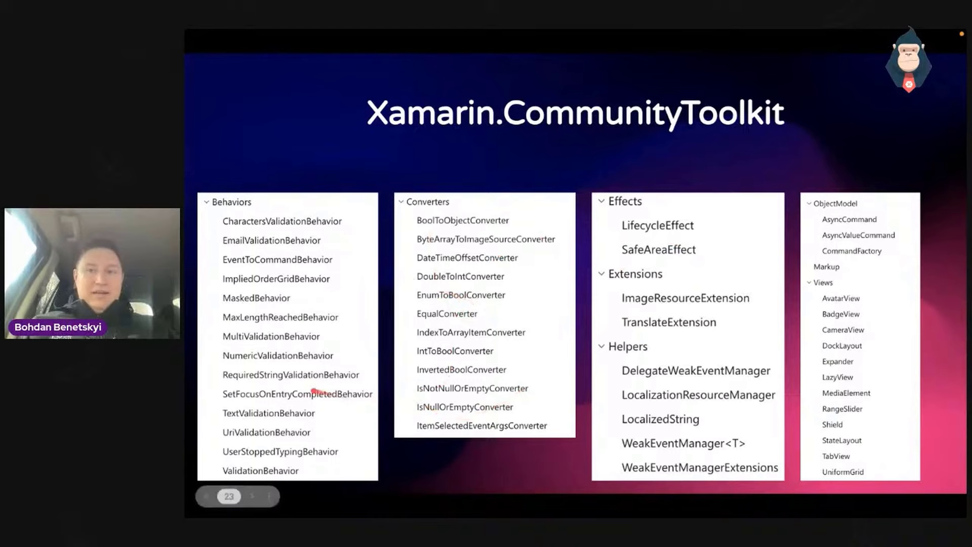
mouse_move(834, 318)
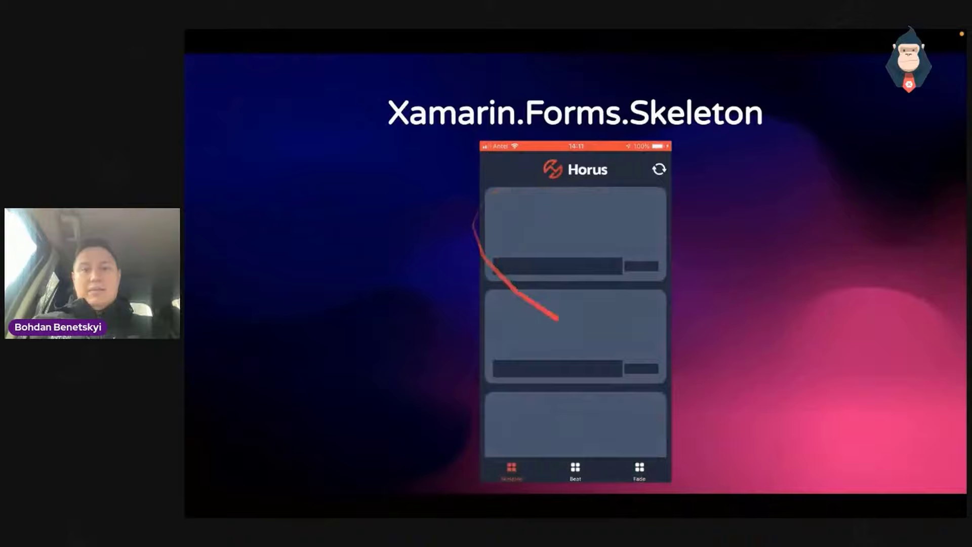
Move from the Xamarin.Forms.Skeleton slide to the xamarin-forms-goodlooking-UI GitHub repository
left_click(574, 468)
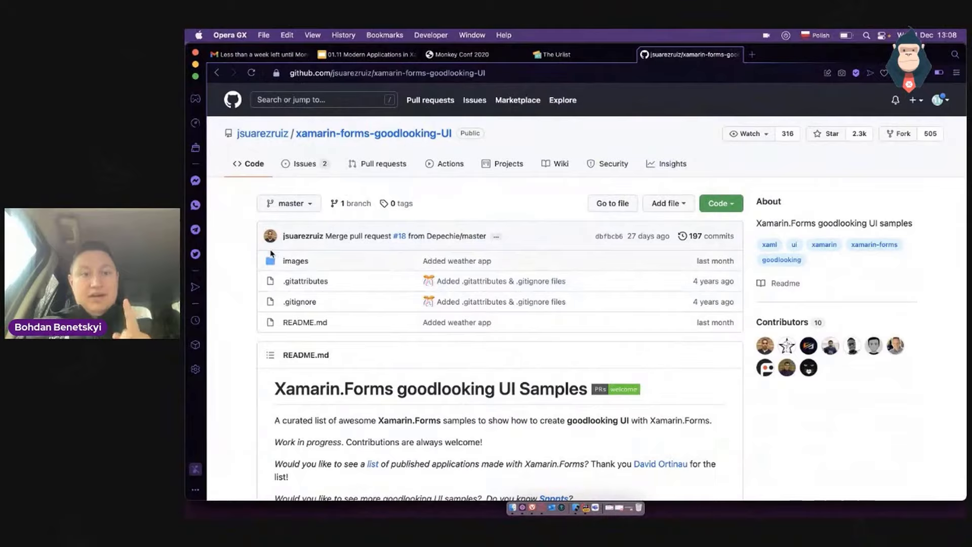
Browse the README's UI sample list, then show the Google Slides theurlist QR-code slide
scroll("down", 3)
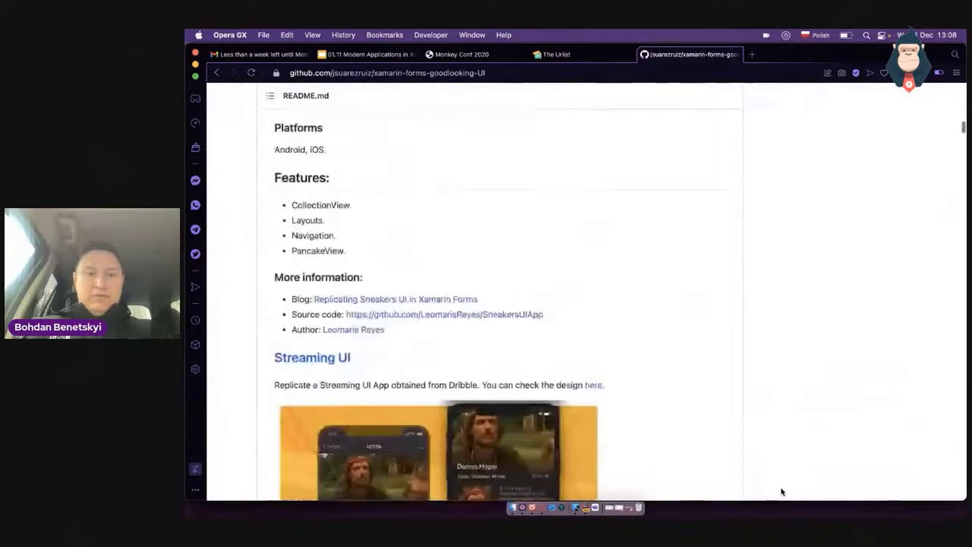
scroll("down", 3)
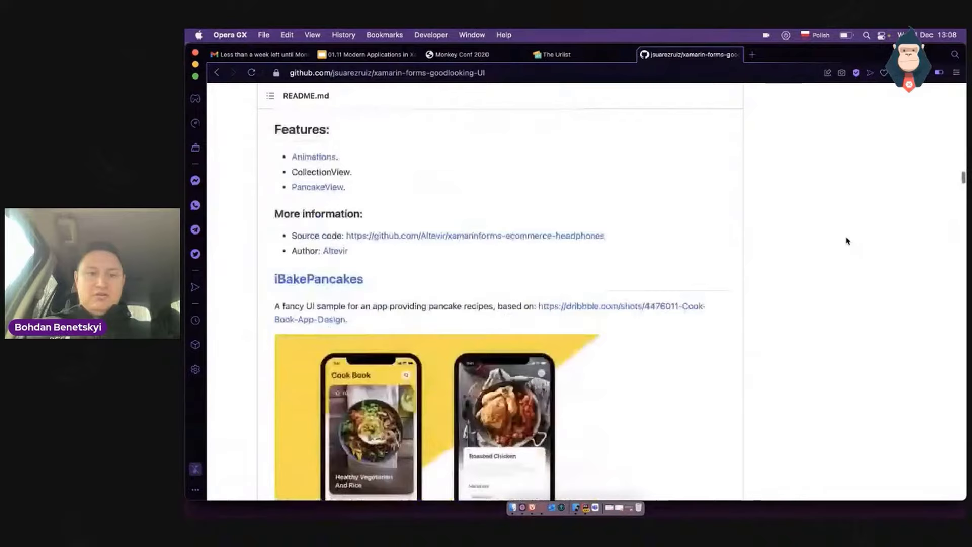
scroll("down", 3)
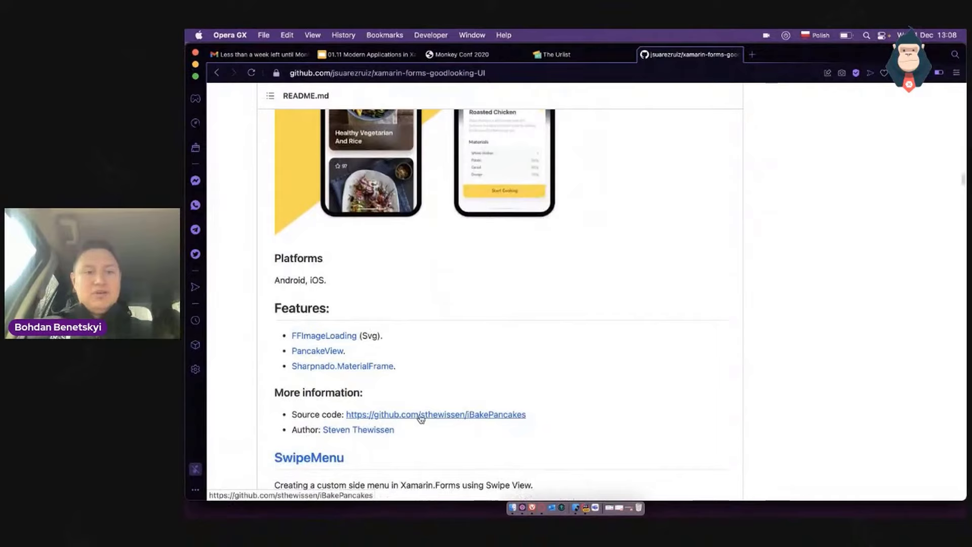
scroll("down", 3)
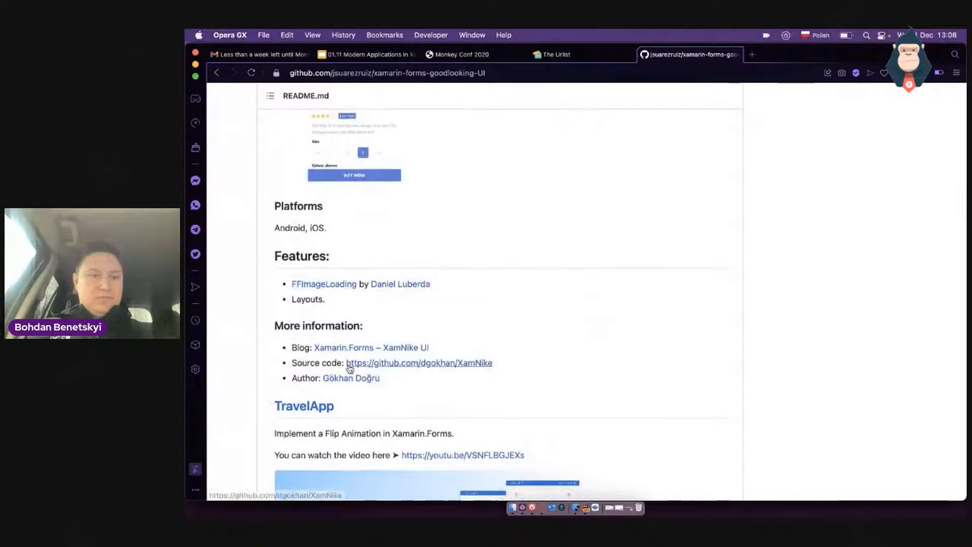
scroll("down", 3)
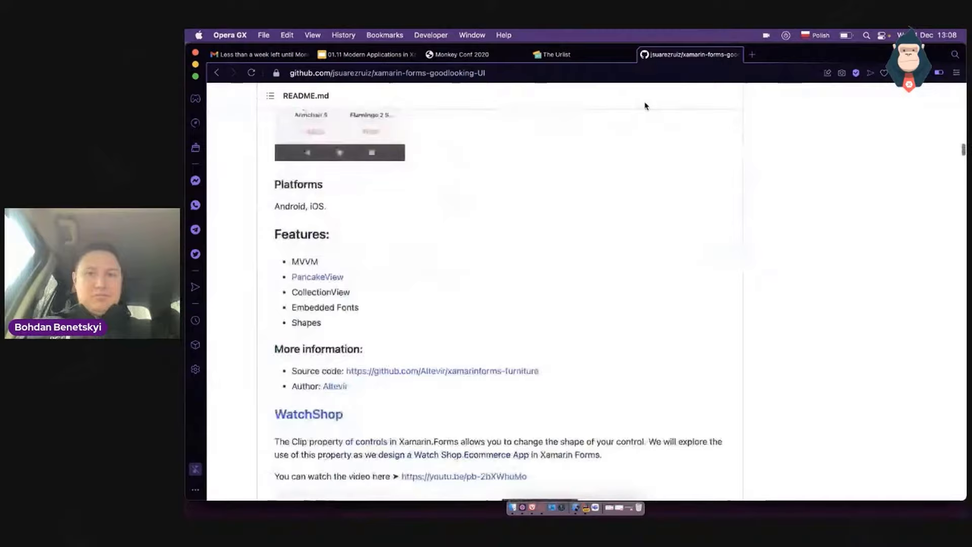
scroll("up", 3)
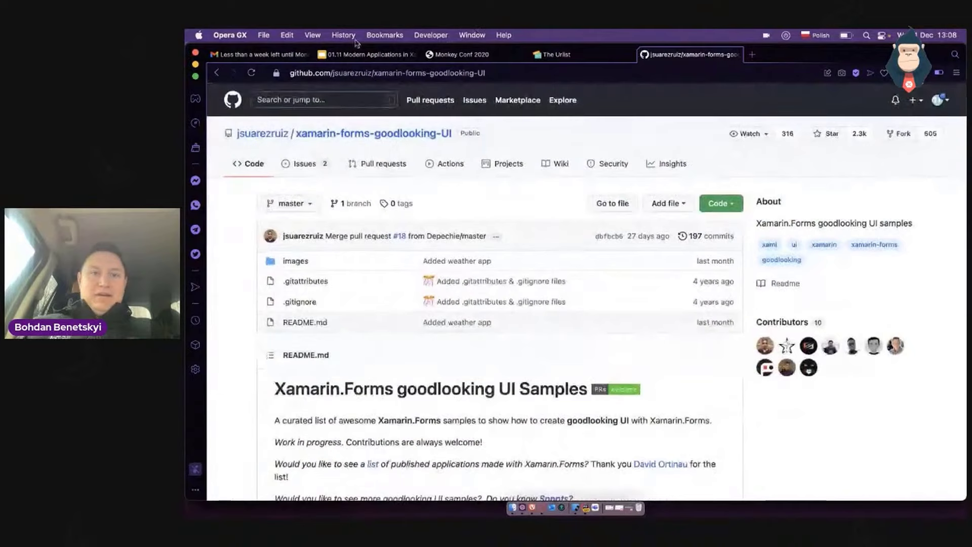
left_click(365, 55)
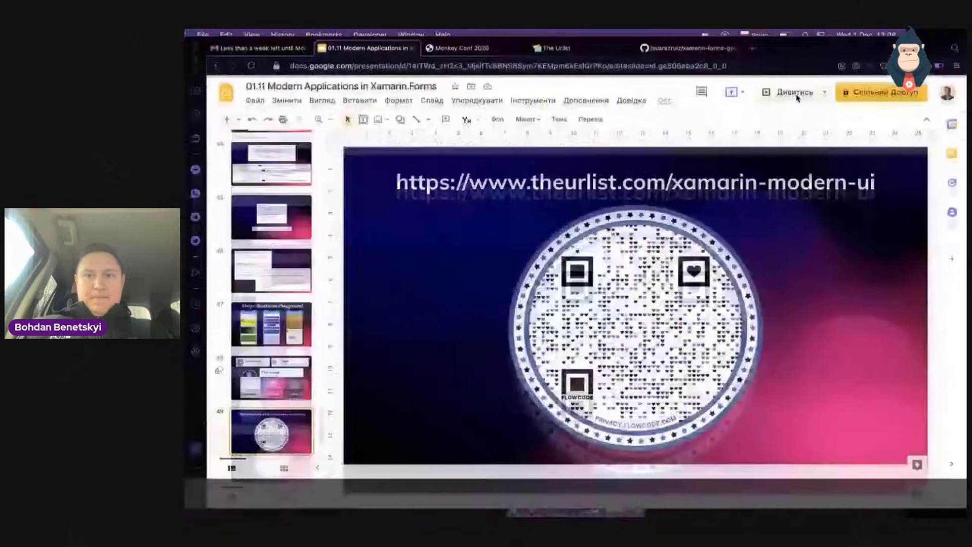